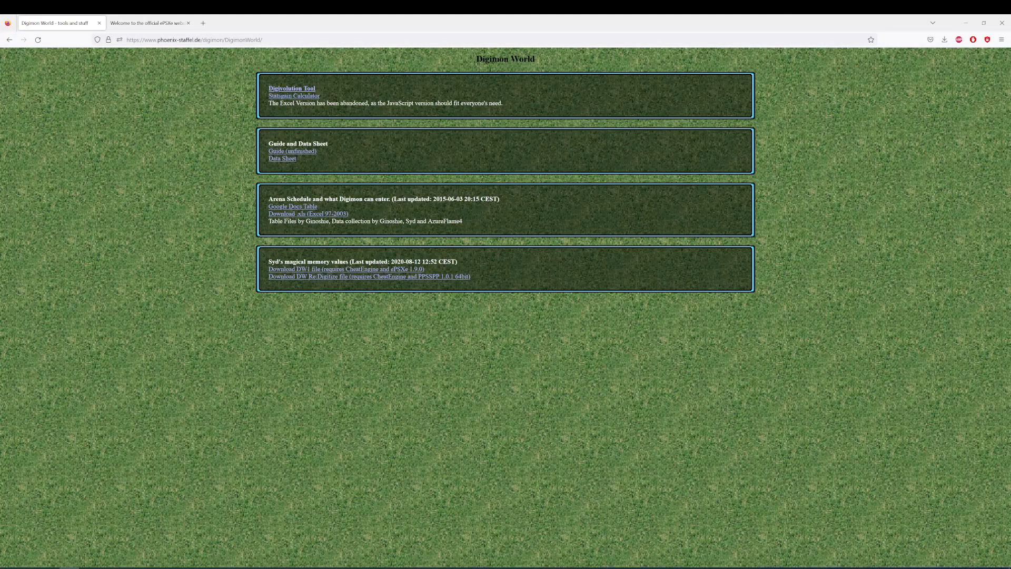
# Step: Browse the ePSXe and Digimon World tools pages, then load the DMW cheat table from Downloads
pyautogui.click(149, 23)
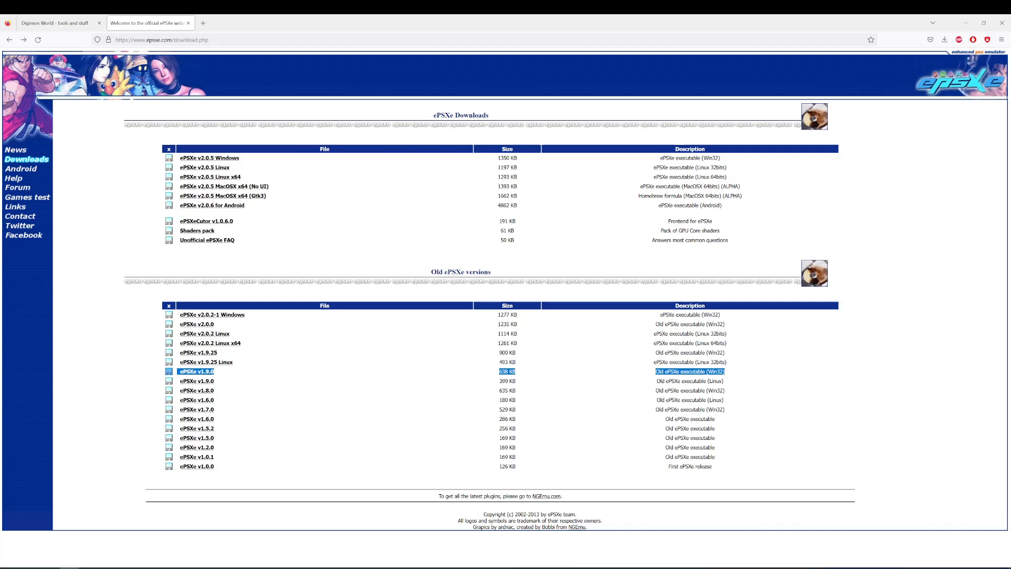
pyautogui.moveTo(186, 377)
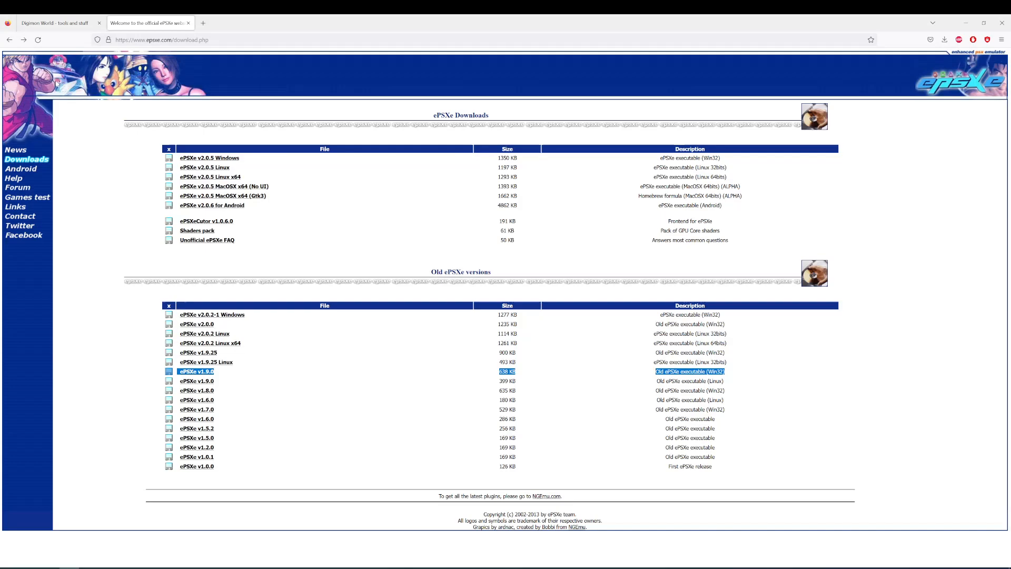
pyautogui.click(55, 23)
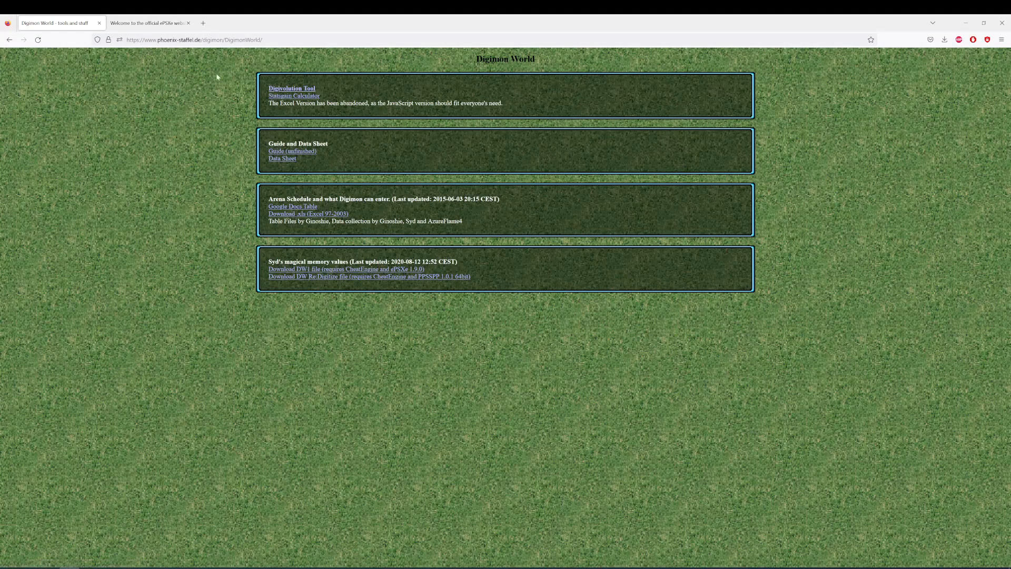
pyautogui.moveTo(298, 214)
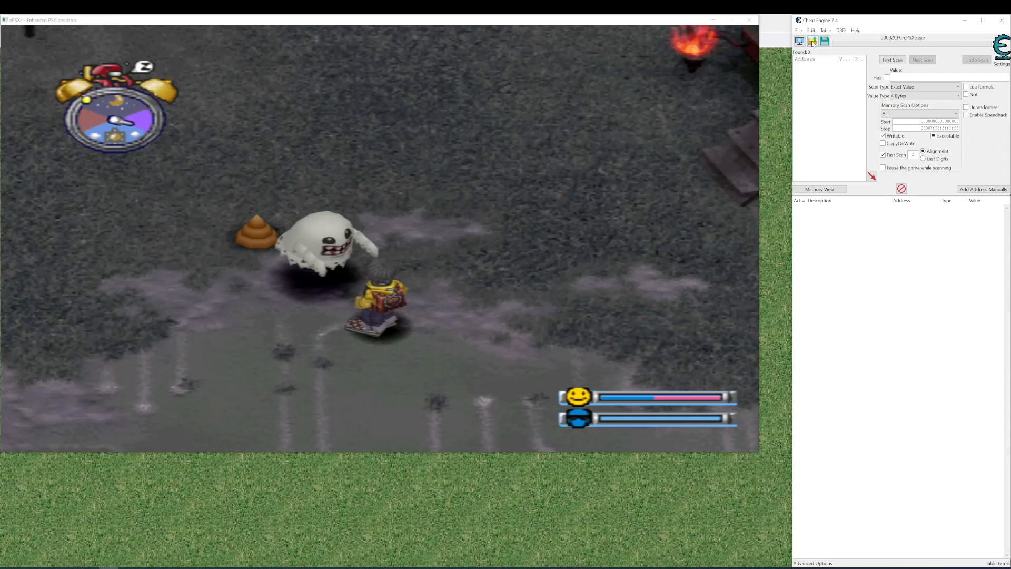
pyautogui.click(812, 41)
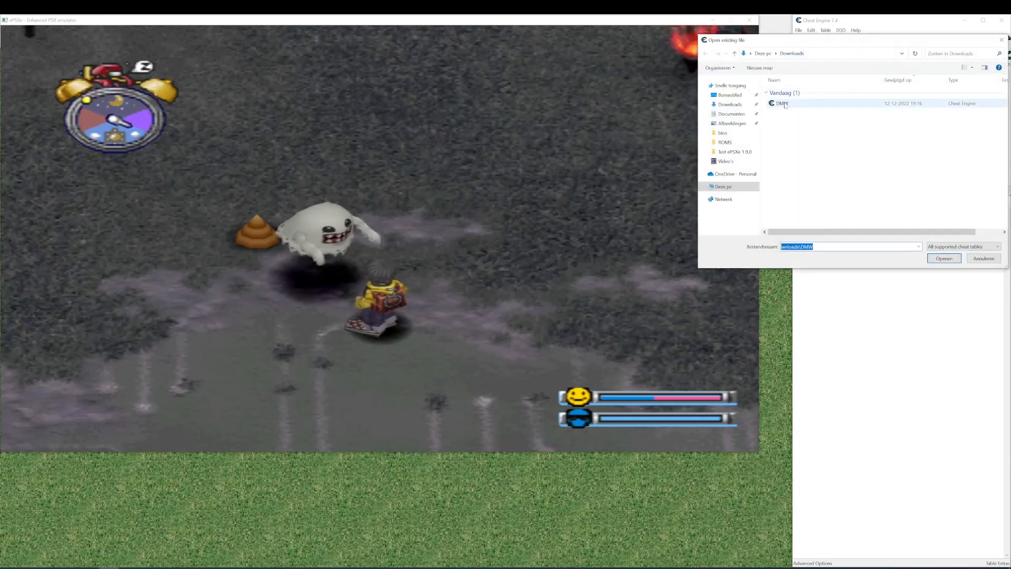
pyautogui.click(943, 258)
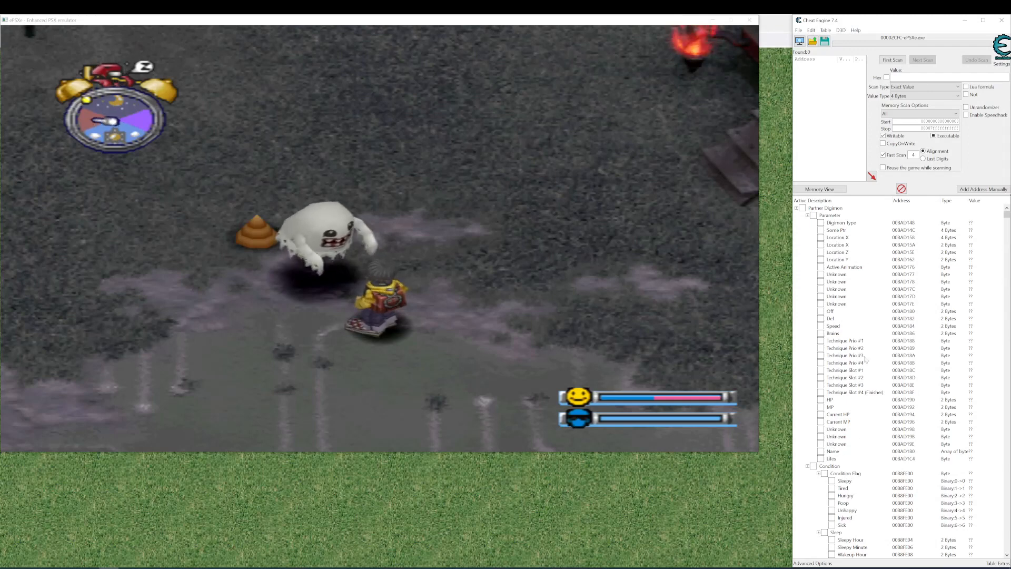
pyautogui.click(830, 311)
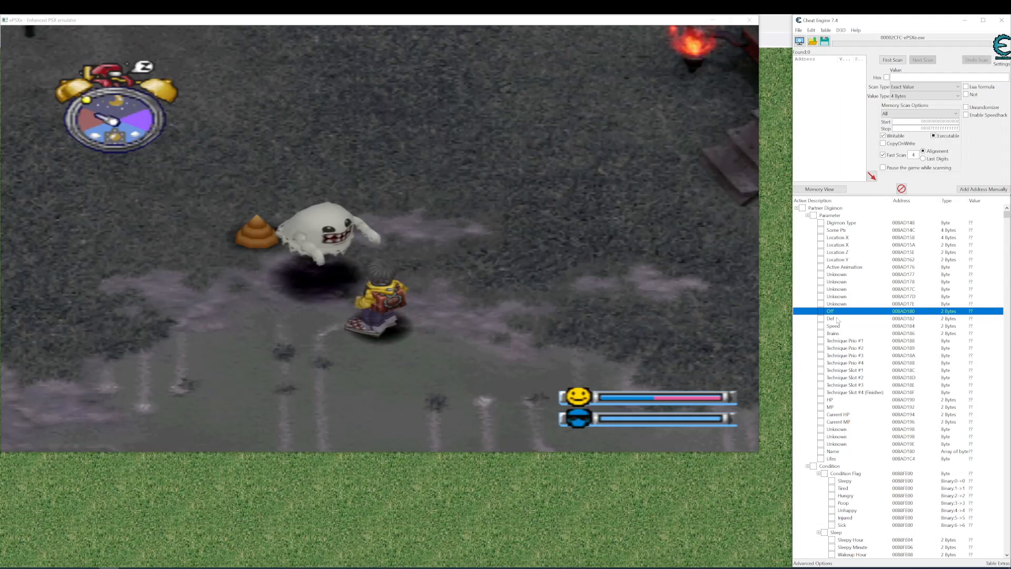
pyautogui.click(839, 406)
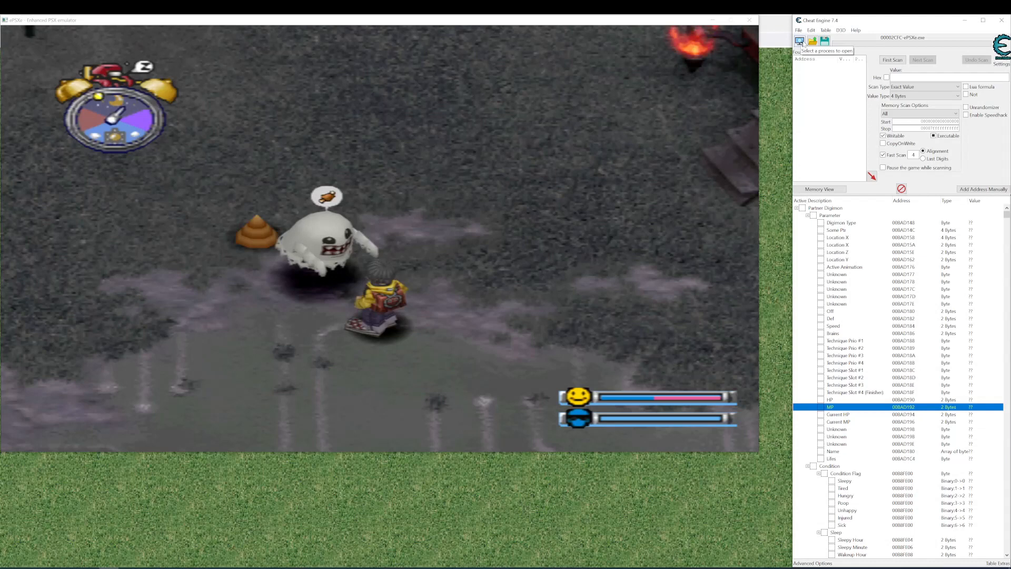
# Step: Attach Cheat Engine to the ePSXe emulator process, keeping the loaded address list
pyautogui.click(799, 40)
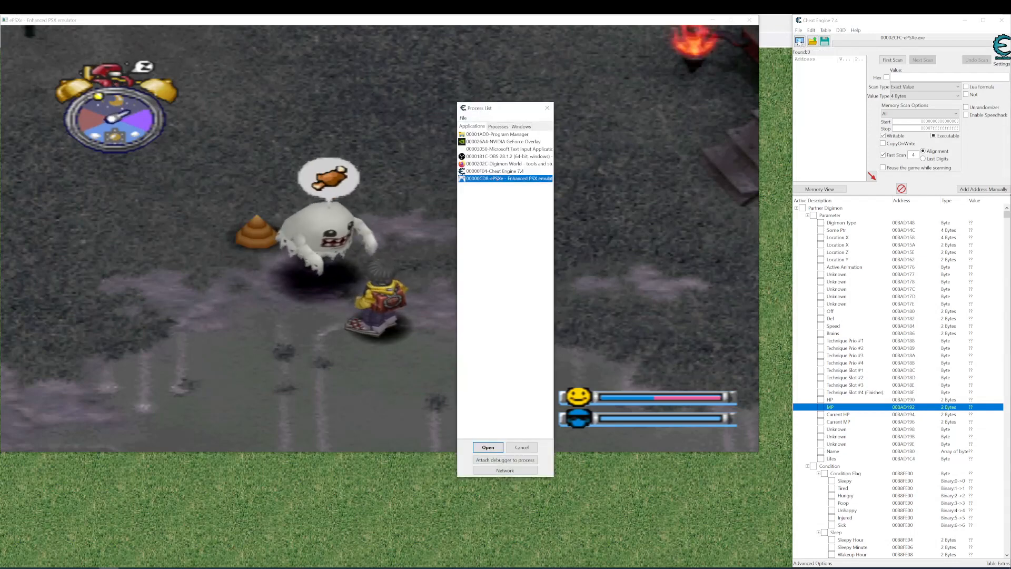
pyautogui.click(488, 447)
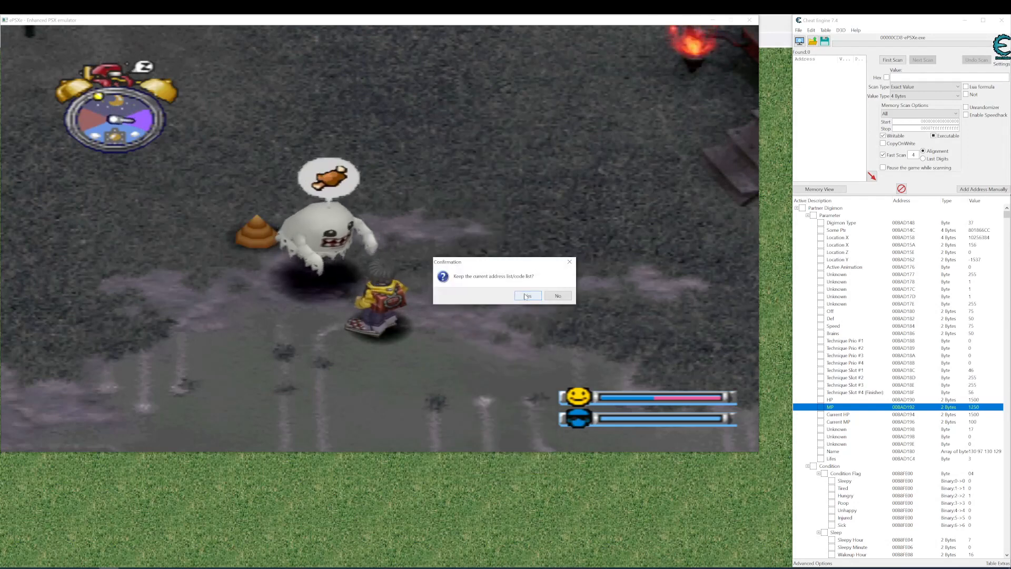
pyautogui.click(528, 295)
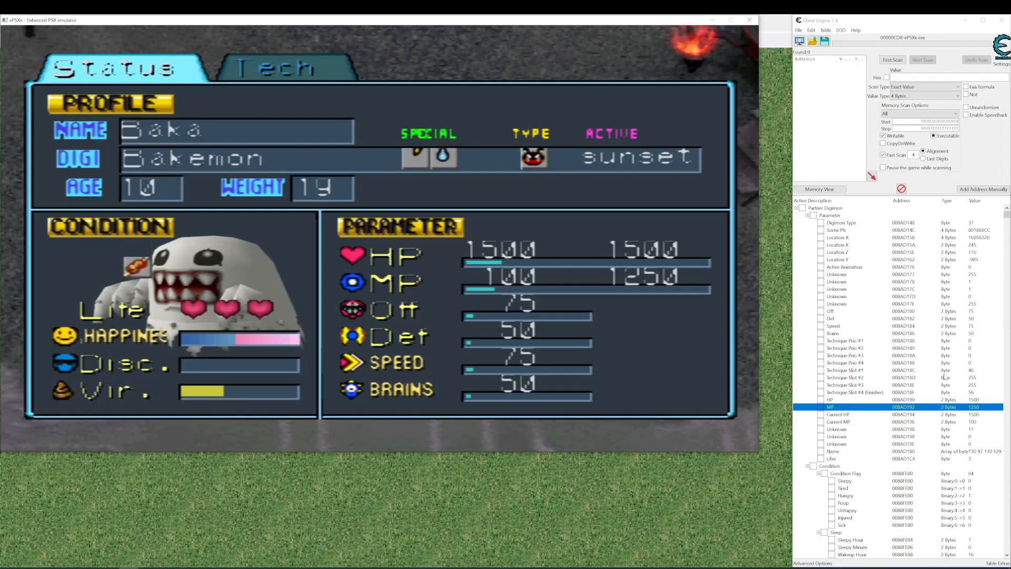
# Step: Change Bakemon's Off entry value to 9999
pyautogui.click(831, 311)
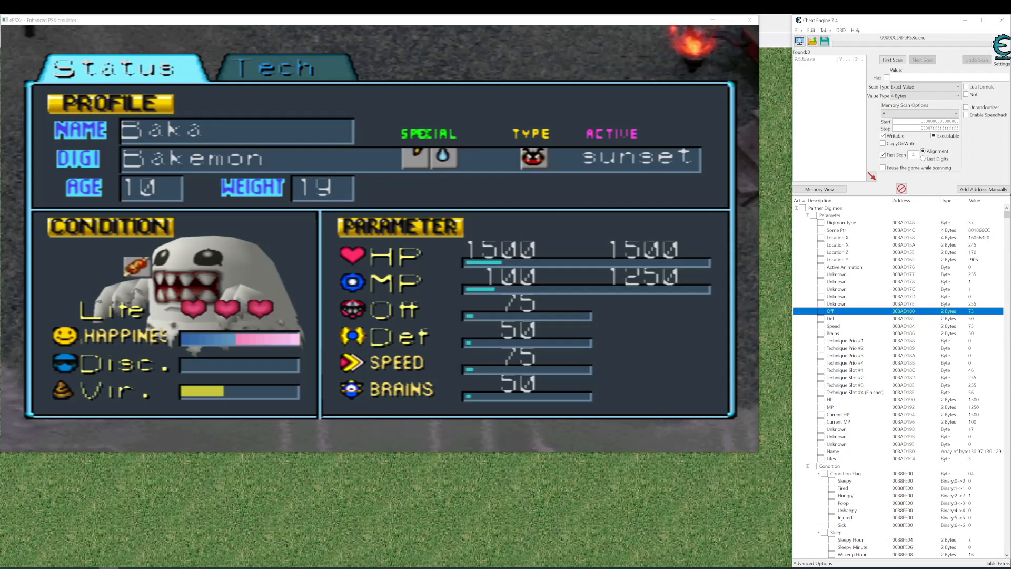
pyautogui.click(832, 318)
pyautogui.write('99')
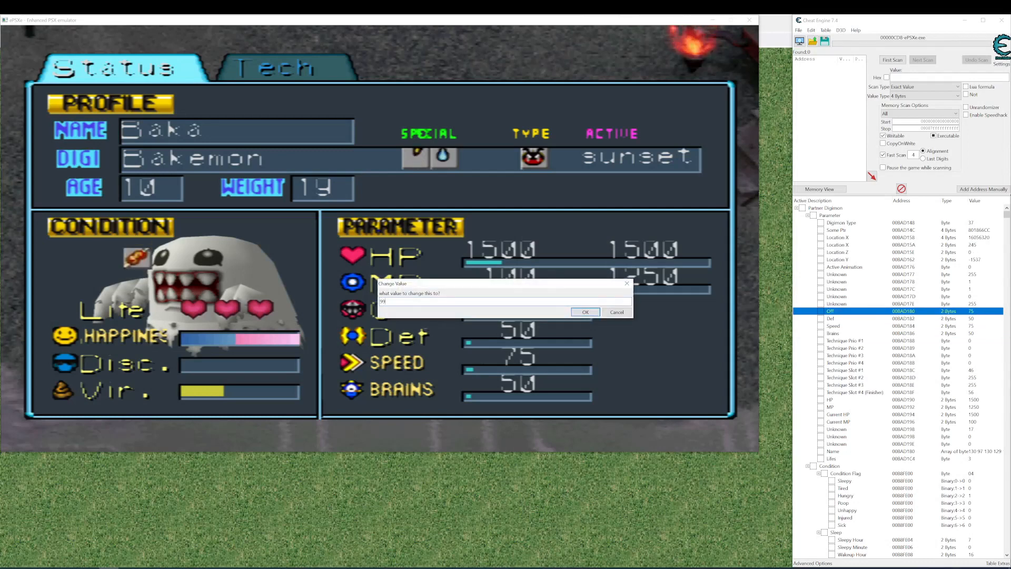
pyautogui.click(584, 311)
pyautogui.write('1200')
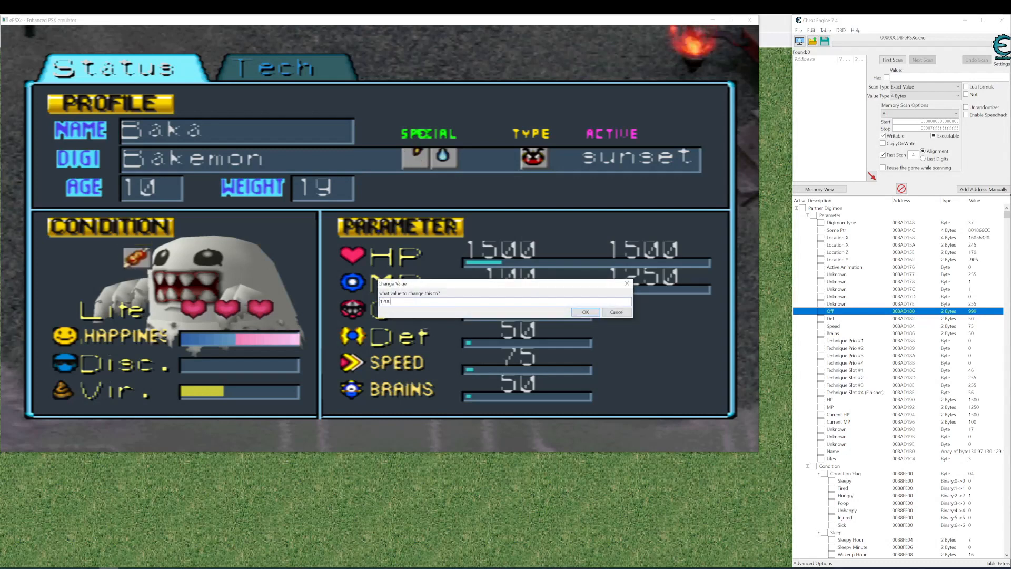
pyautogui.click(584, 311)
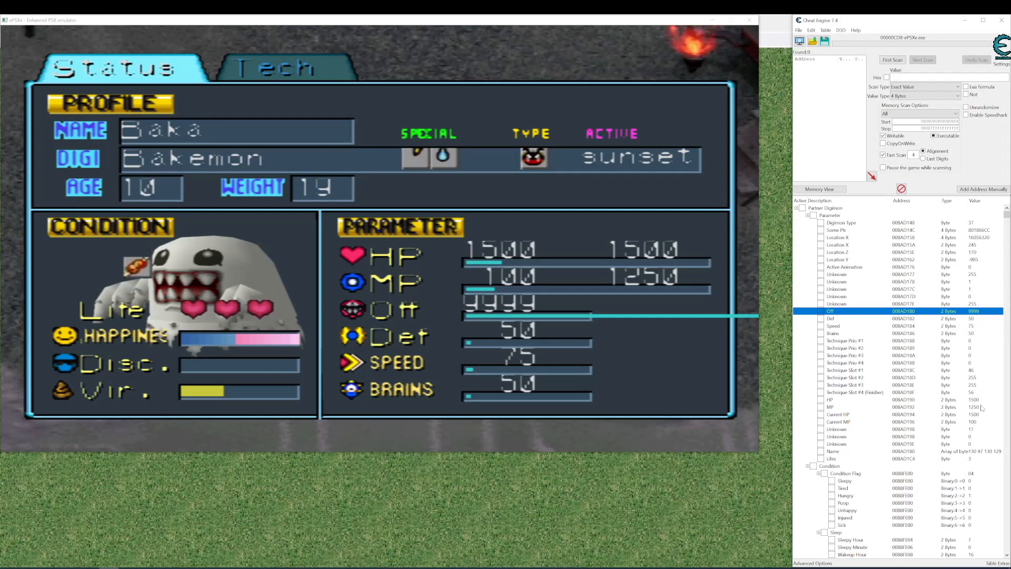
pyautogui.doubleClick(973, 399)
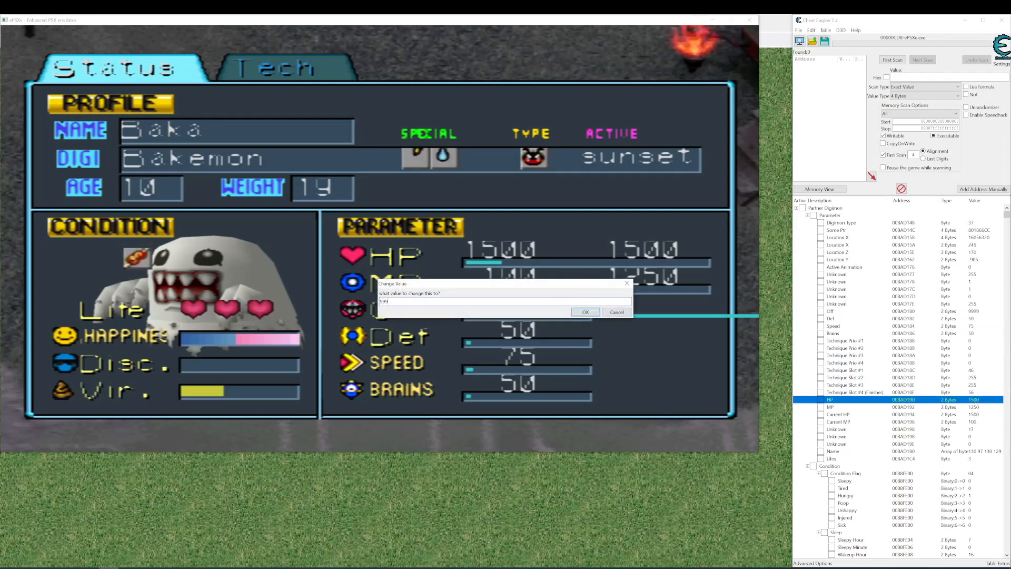
# Step: Confirm 9999 as Bakemon's HP value in the Change Value dialog
pyautogui.click(584, 311)
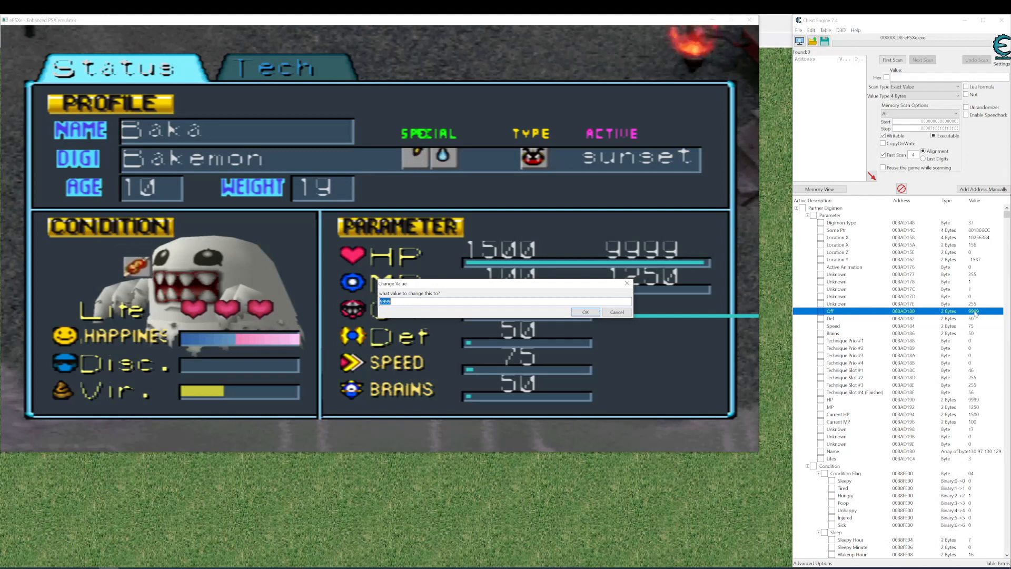
# Step: Re-edit Bakemon's Off value via 2100 to a final 2000, leaving its data type unchanged
pyautogui.click(584, 312)
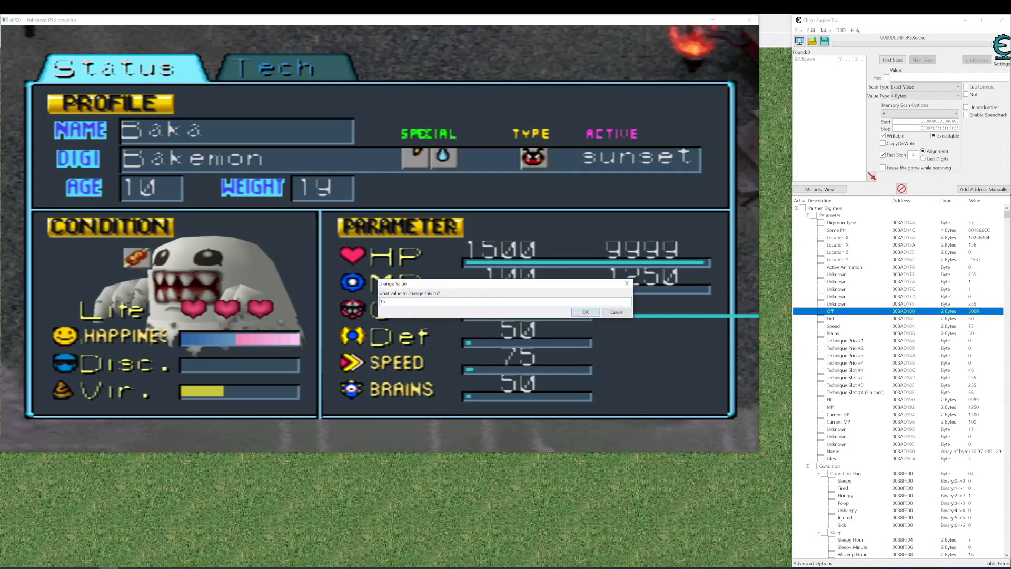
pyautogui.click(584, 312)
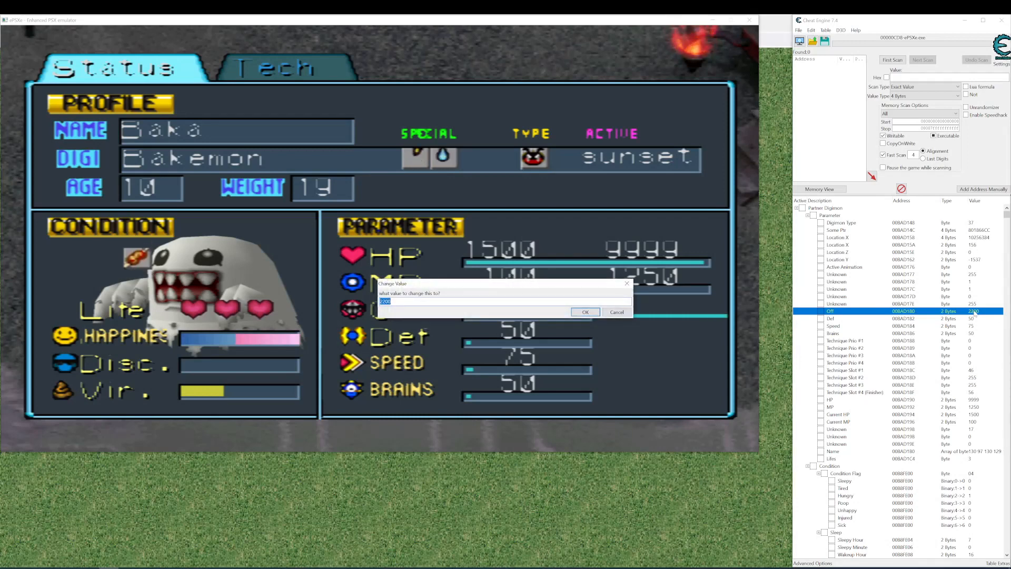
pyautogui.click(584, 311)
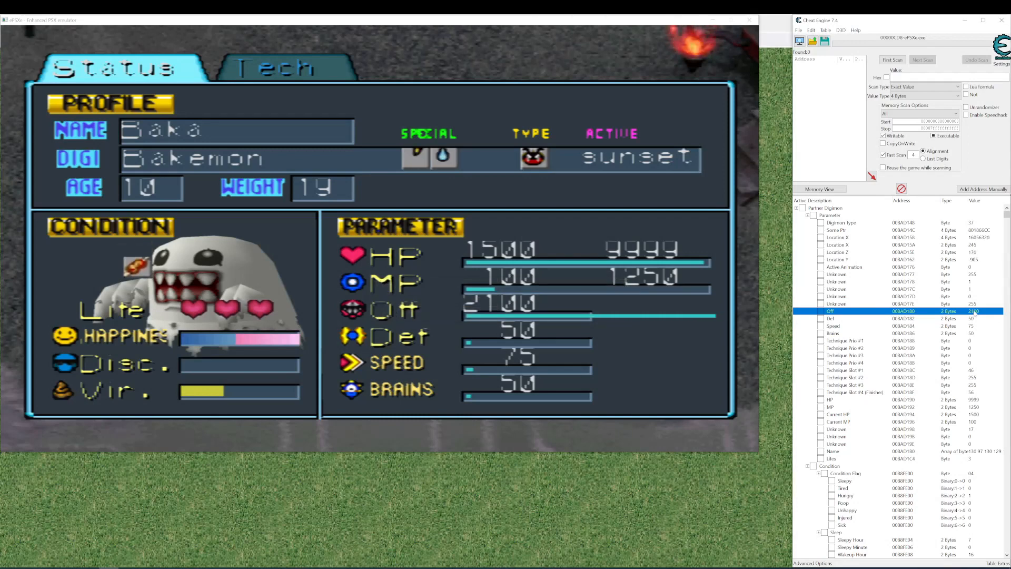
pyautogui.doubleClick(947, 310)
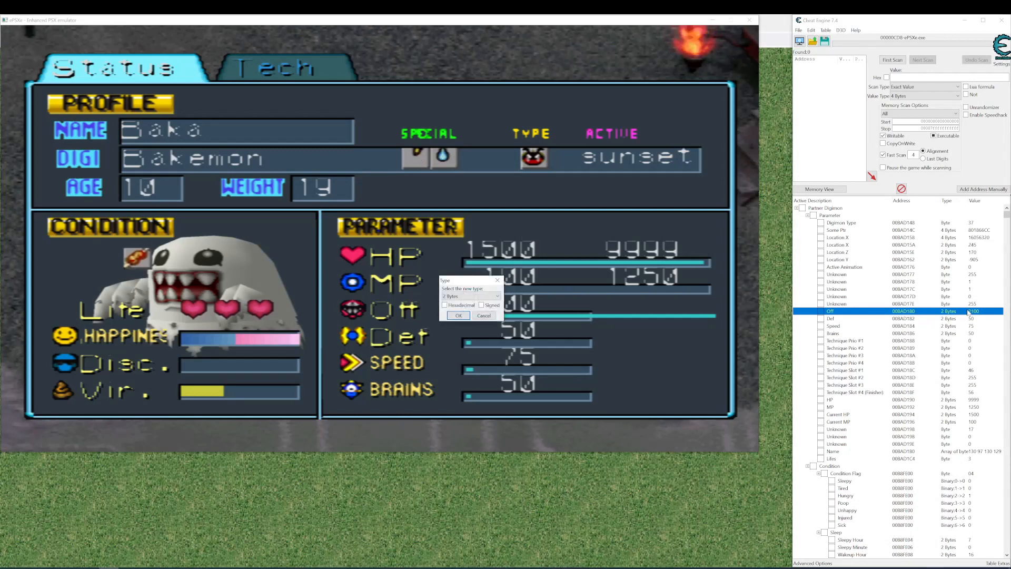
pyautogui.click(458, 316)
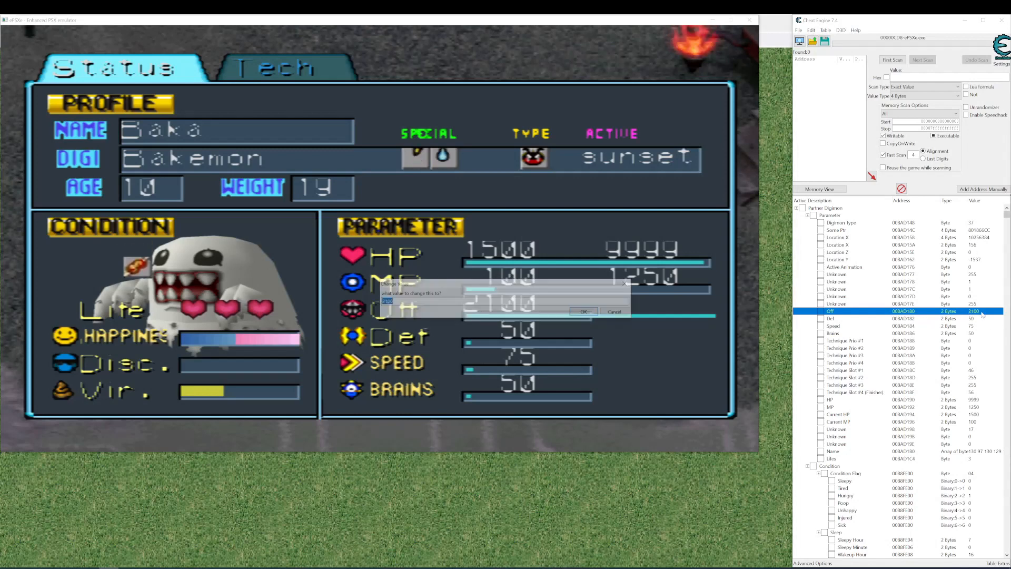
pyautogui.click(584, 311)
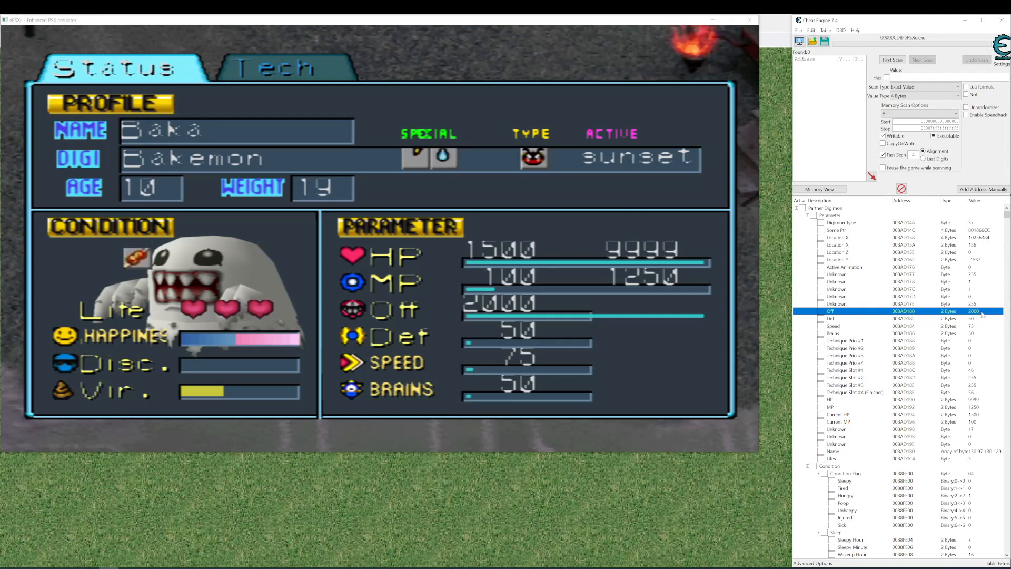
pyautogui.scroll(-3)
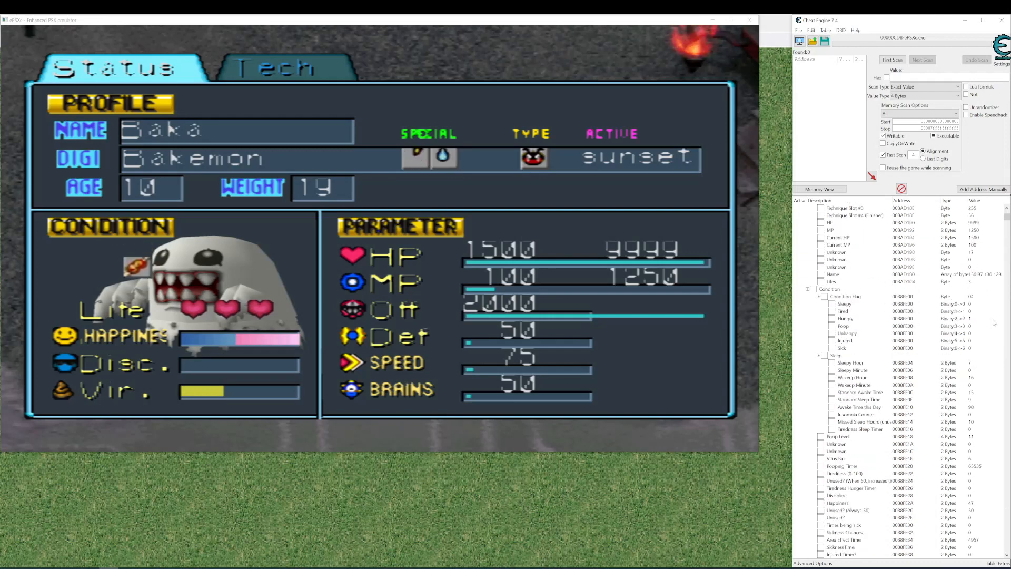